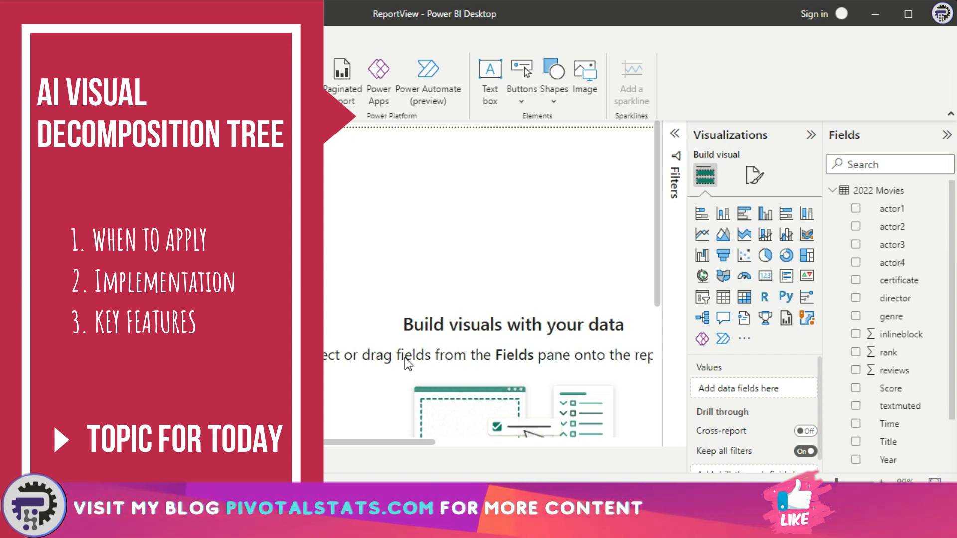
pyautogui.moveTo(396, 359)
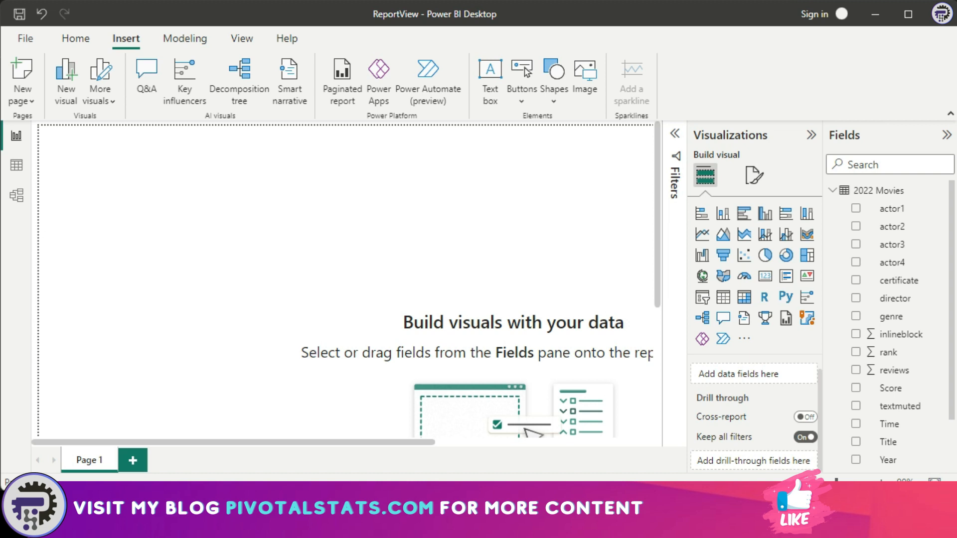
pyautogui.moveTo(546, 375)
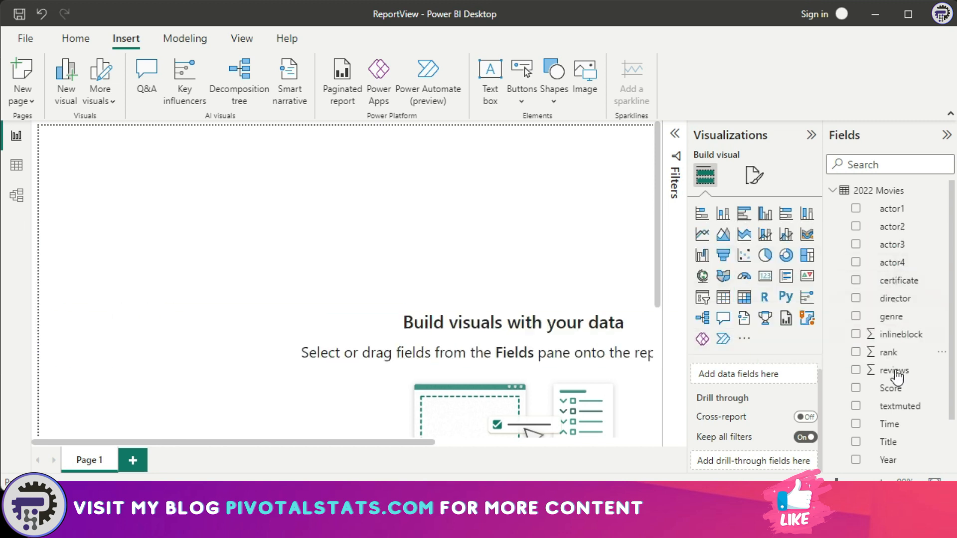
pyautogui.moveTo(895, 371)
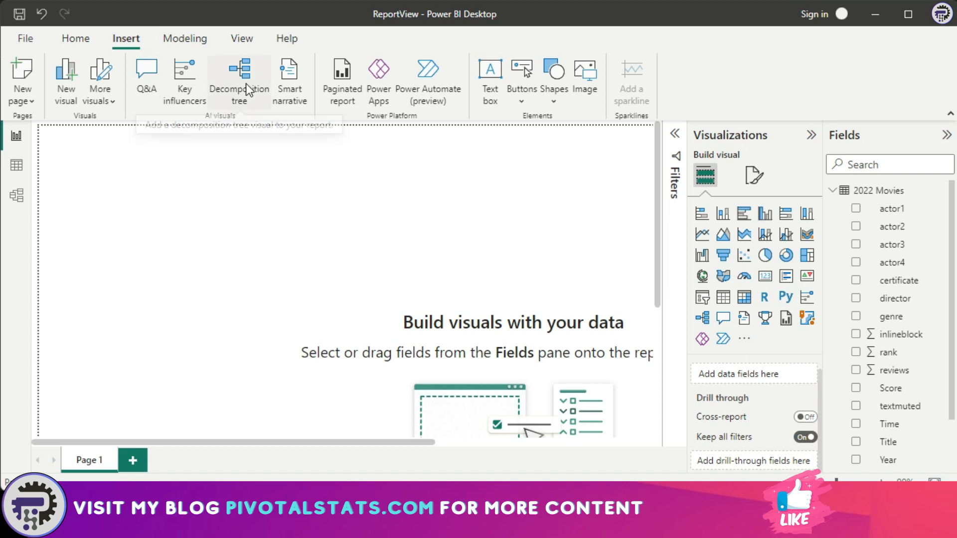
# Step: Insert a decomposition tree and analyze Sum of reviews, totalling 17497261
pyautogui.click(238, 79)
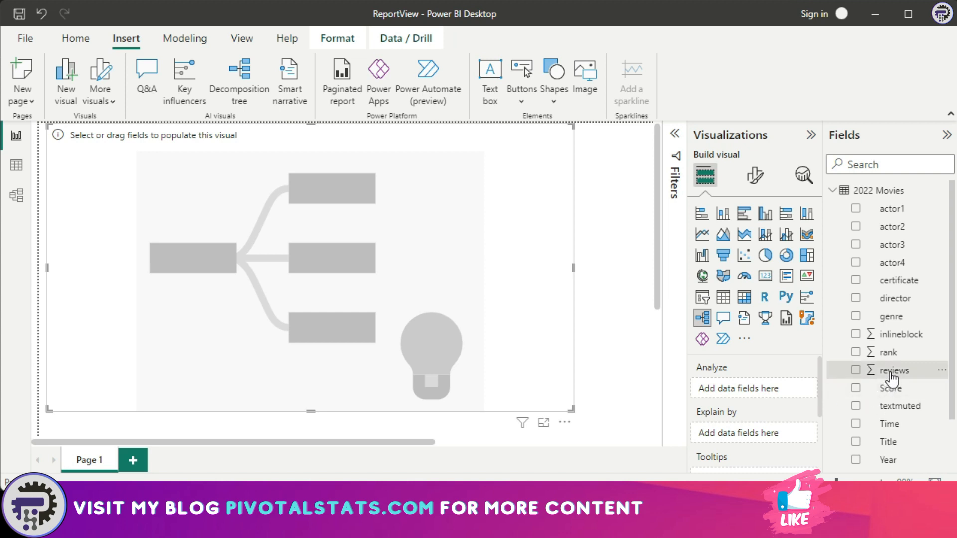
pyautogui.click(855, 370)
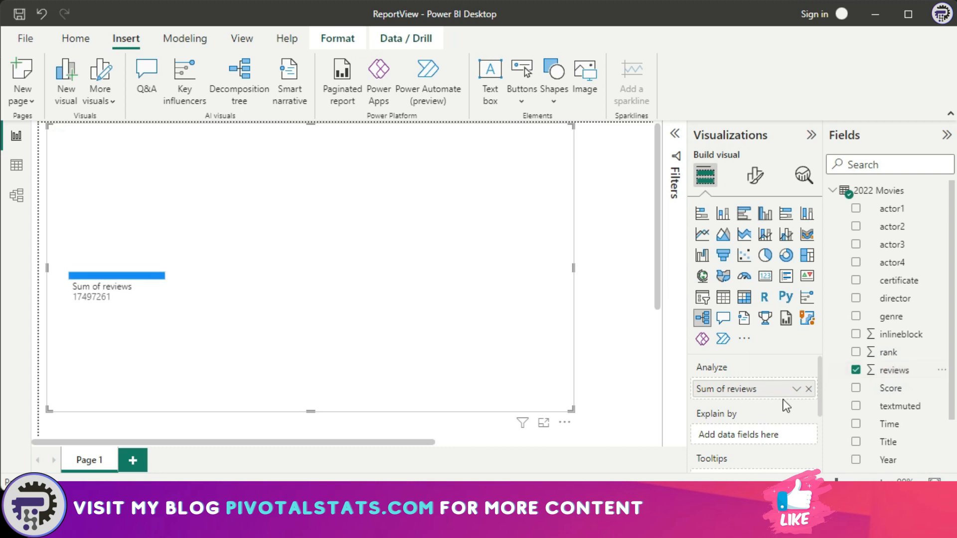
pyautogui.scroll(-3)
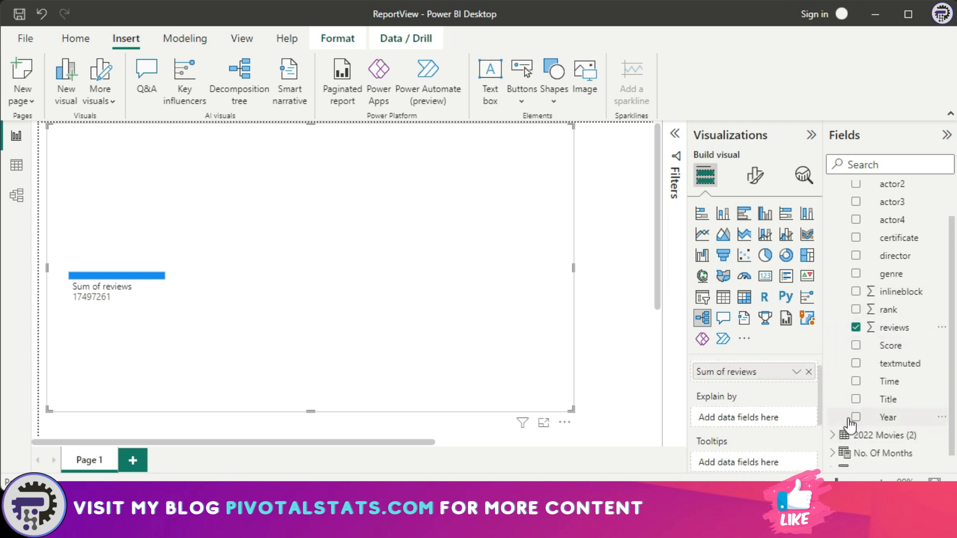
# Step: Add Title to Explain by for the reviews decomposition tree
pyautogui.click(855, 399)
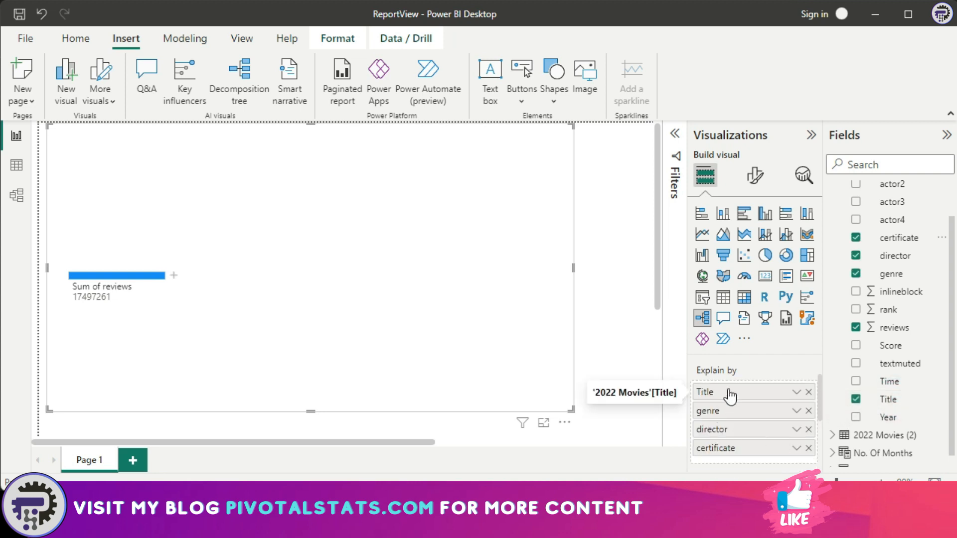
pyautogui.moveTo(334, 298)
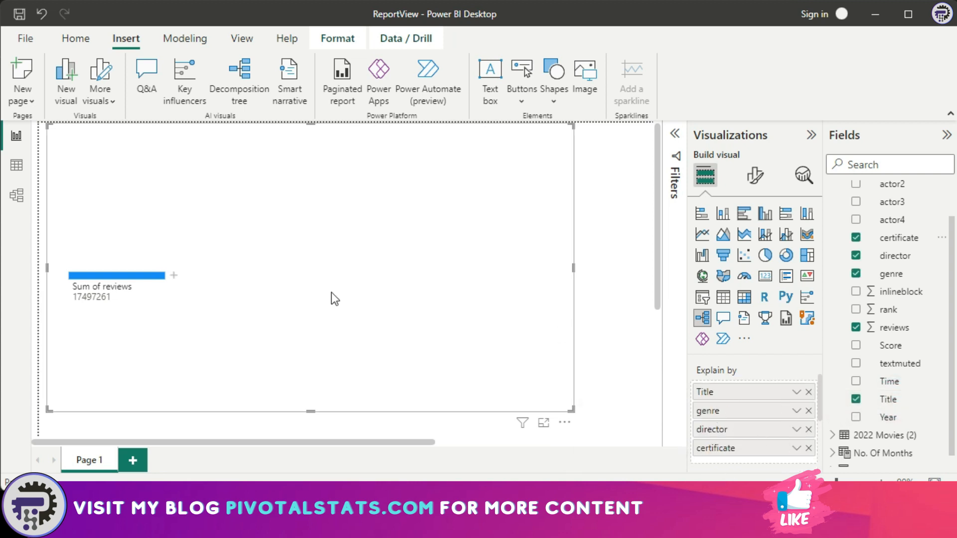
pyautogui.moveTo(288, 323)
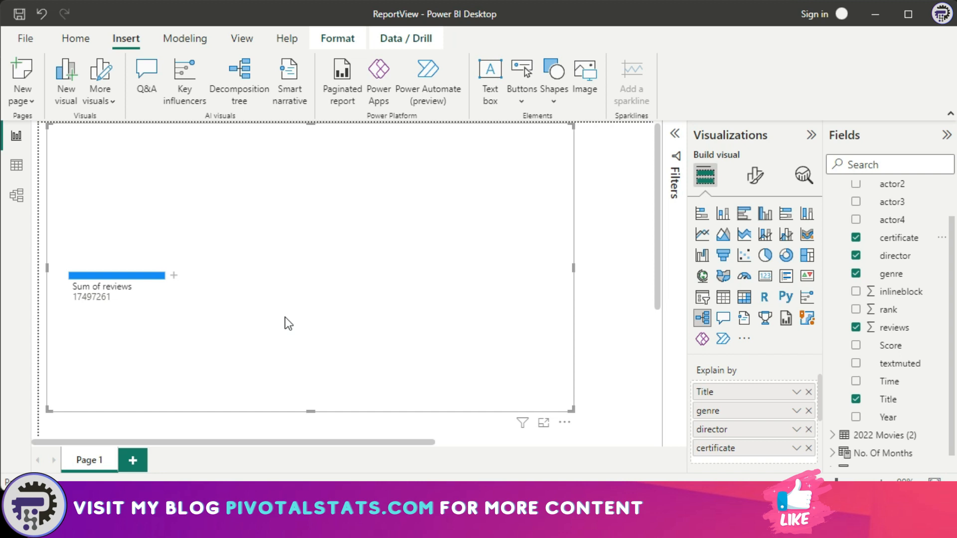
pyautogui.moveTo(754, 378)
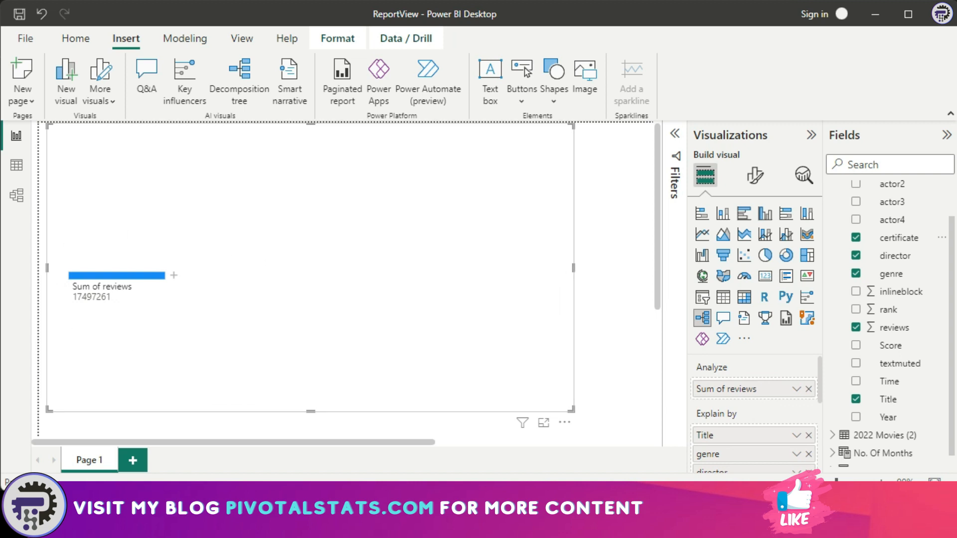
pyautogui.moveTo(799, 397)
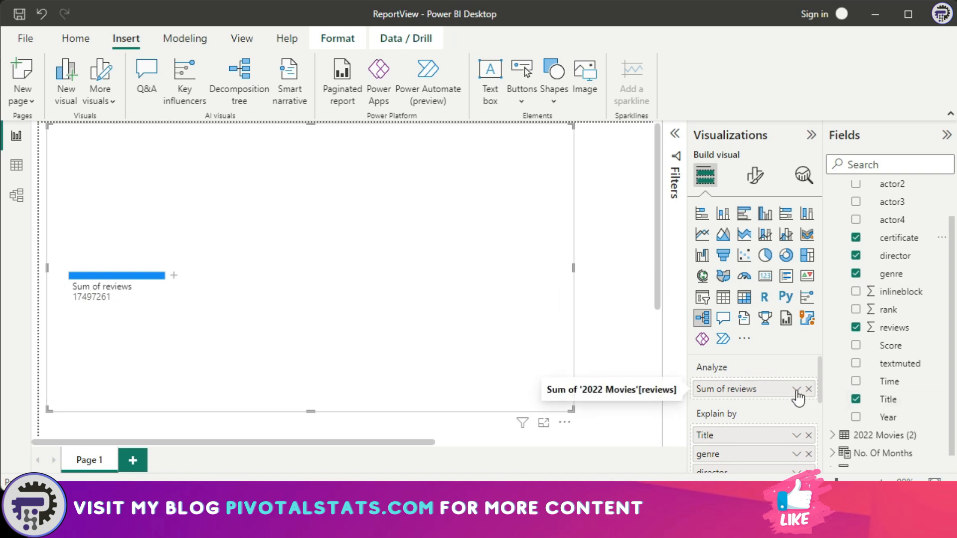
pyautogui.moveTo(118, 323)
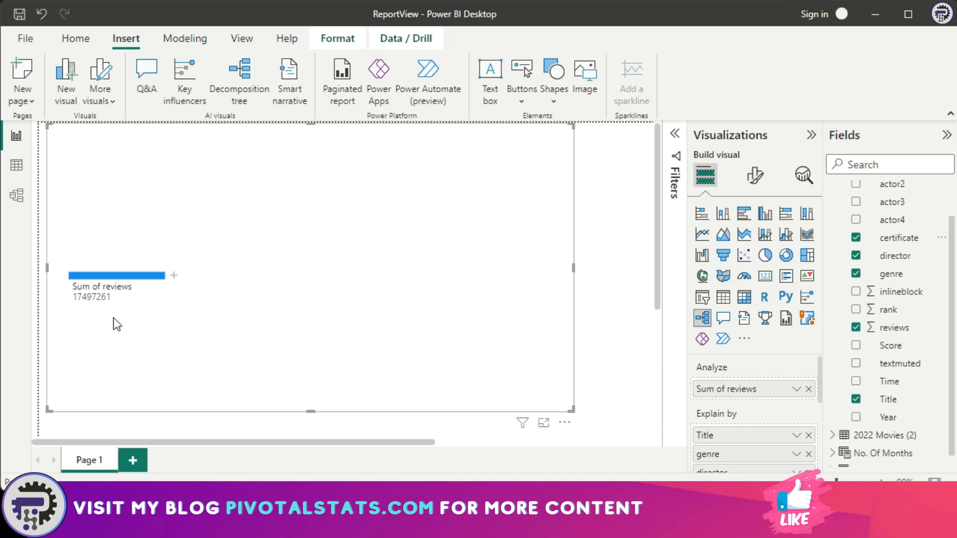
pyautogui.moveTo(774, 416)
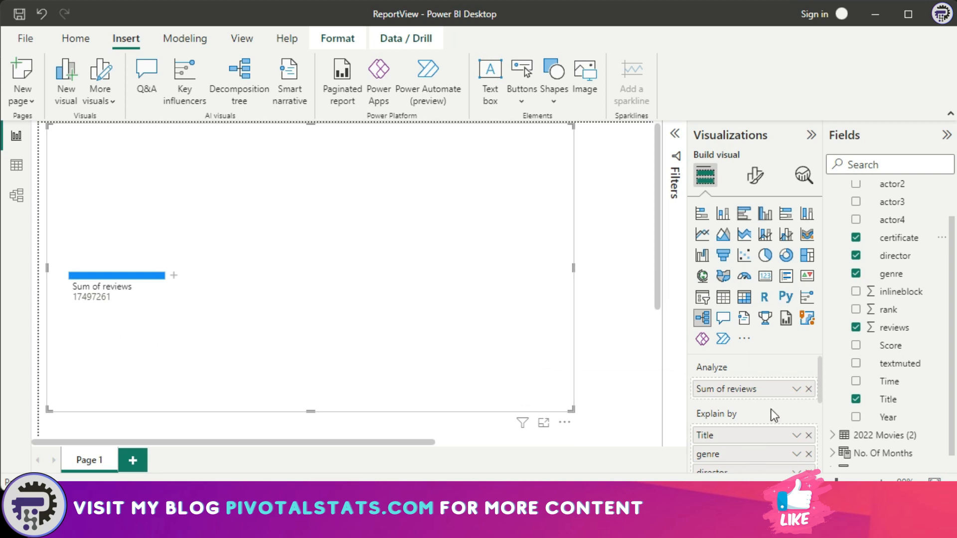
pyautogui.moveTo(177, 286)
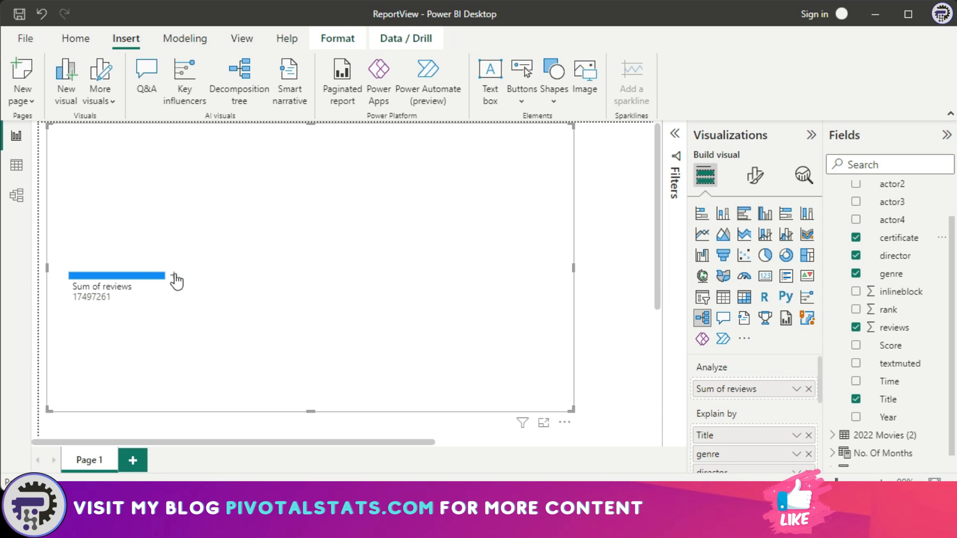
# Step: Split the 17497261 Sum of reviews total by Title
pyautogui.click(177, 281)
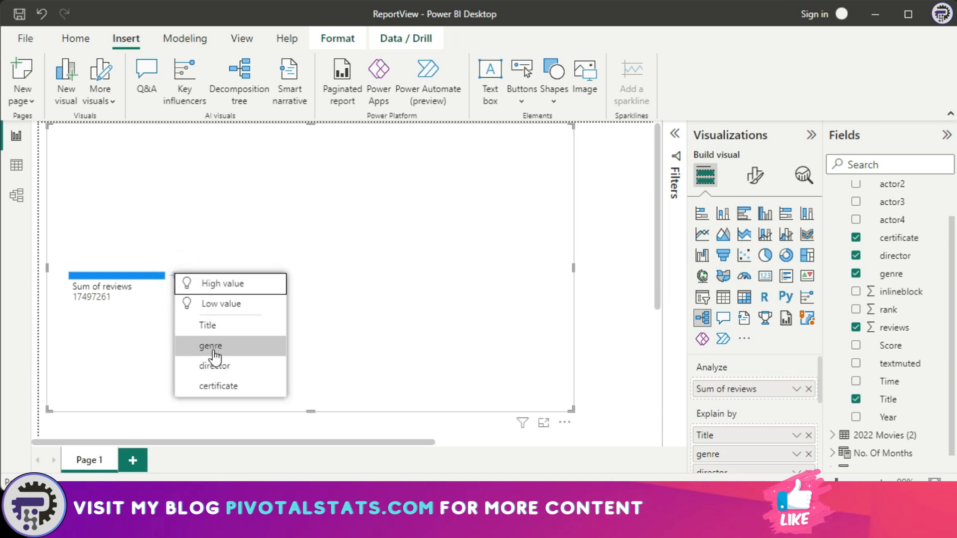
pyautogui.moveTo(775, 424)
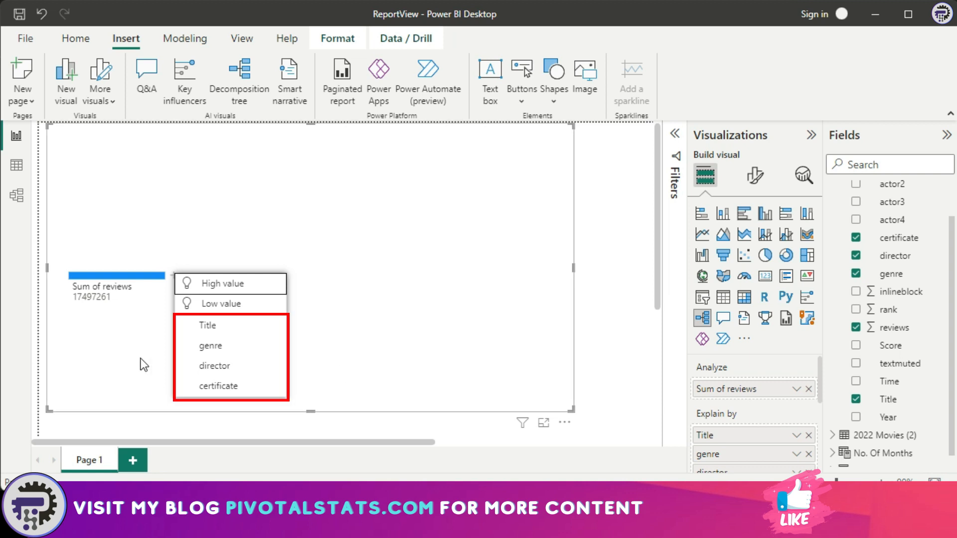
pyautogui.moveTo(213, 365)
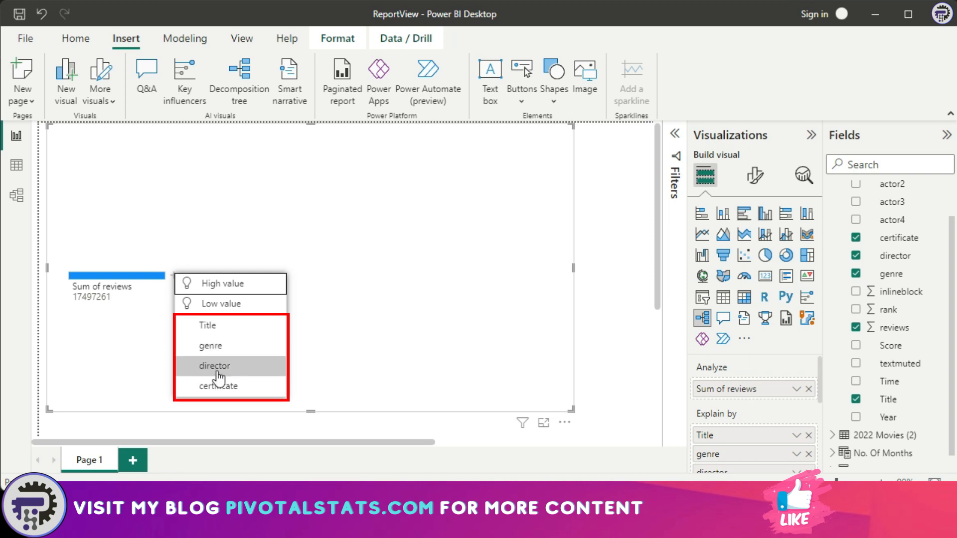
pyautogui.moveTo(221, 330)
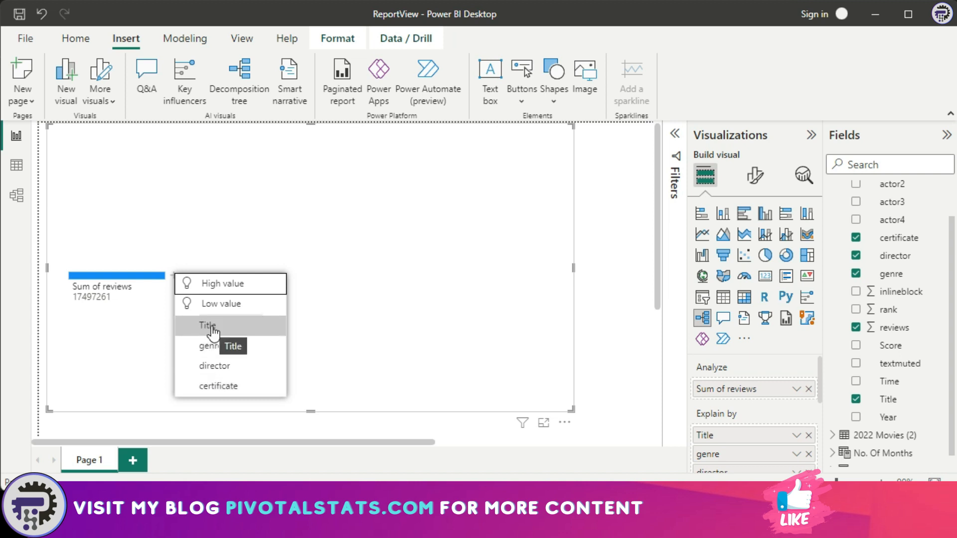
pyautogui.click(210, 325)
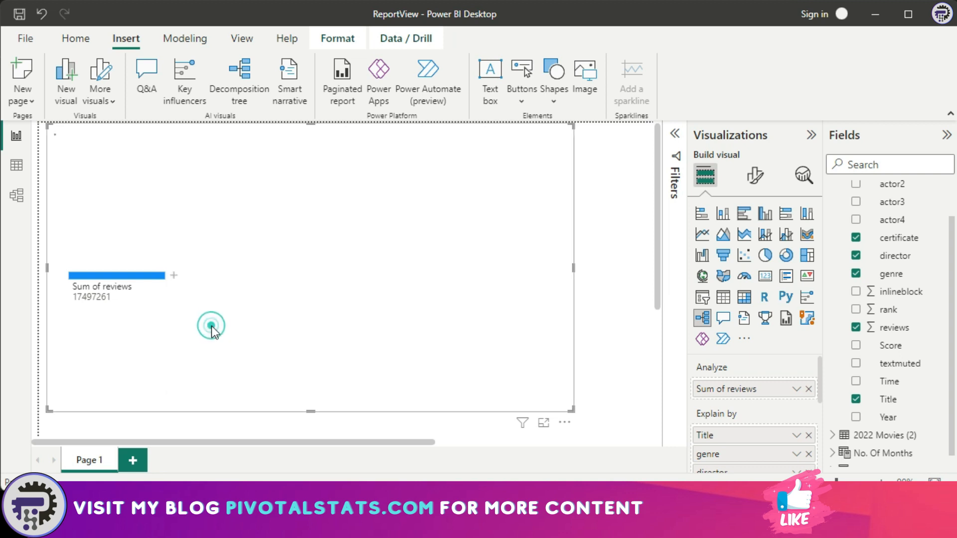
# Step: Expand The Batman (665635) toward its PG-13 certificate breakdown
pyautogui.click(174, 275)
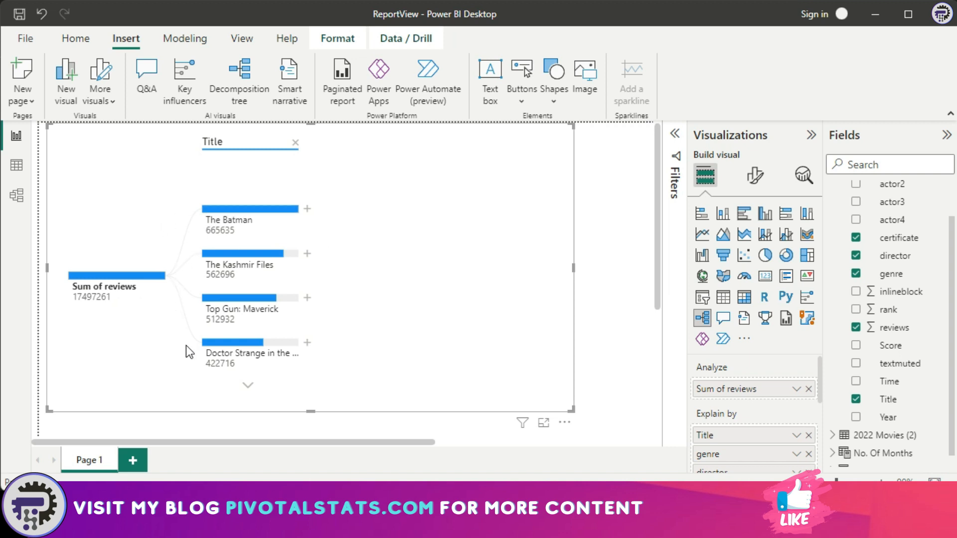
pyautogui.moveTo(82, 324)
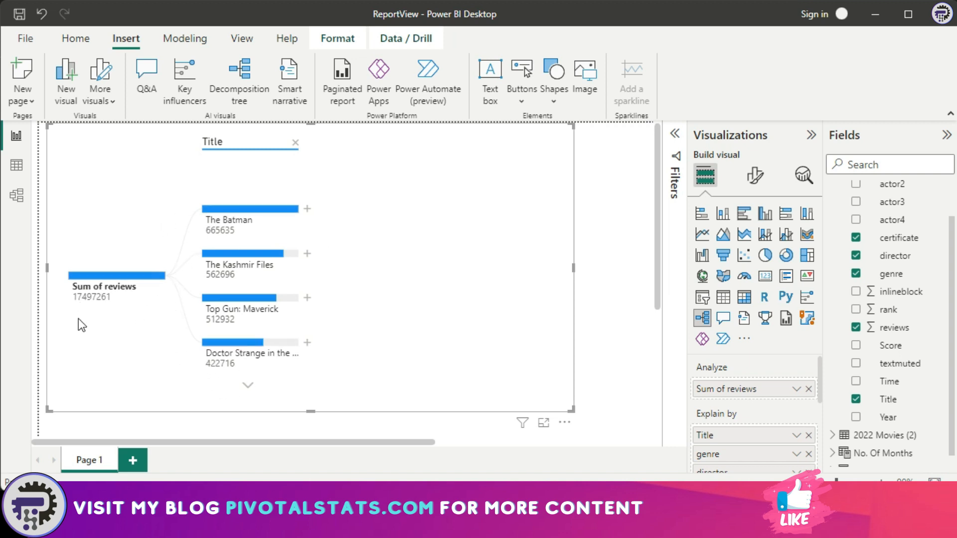
pyautogui.moveTo(369, 209)
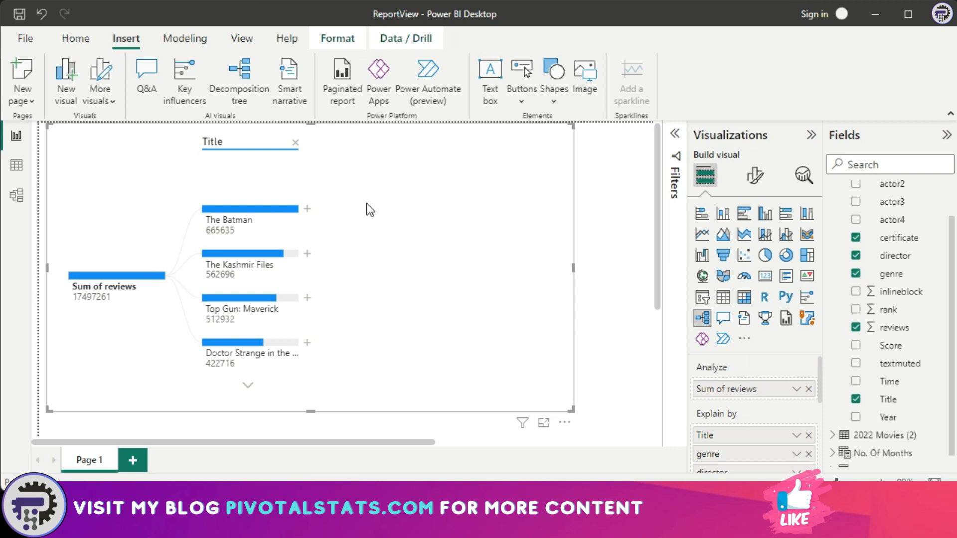
pyautogui.moveTo(311, 218)
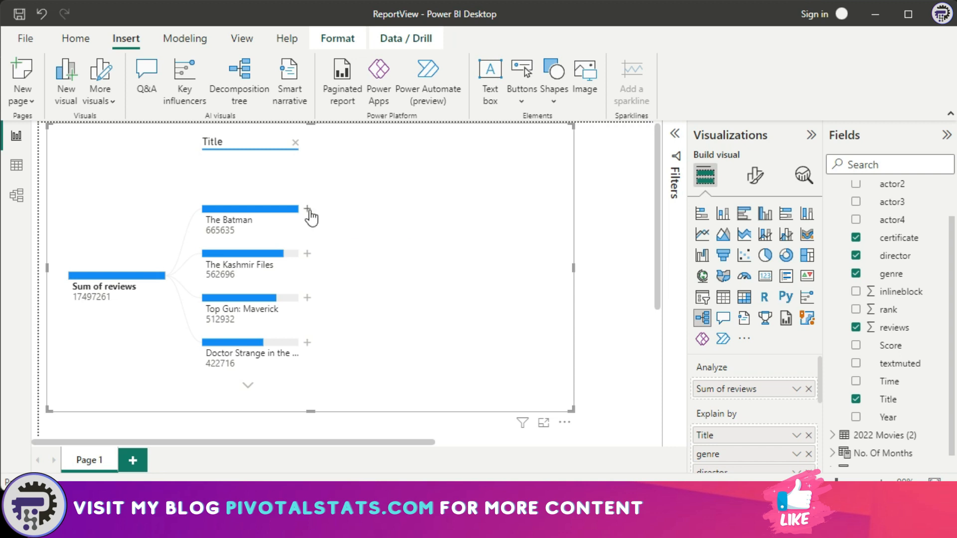
pyautogui.moveTo(307, 209)
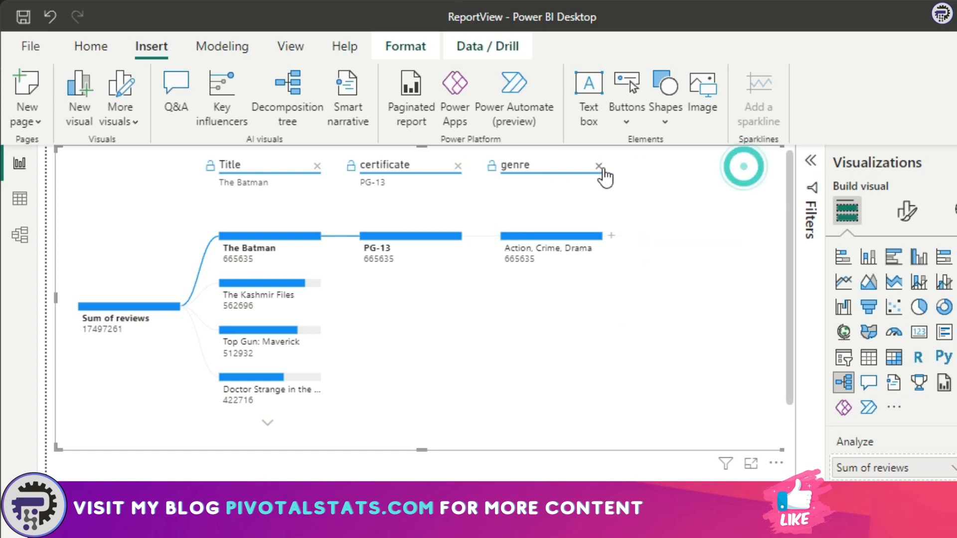
# Step: Clear the Title, certificate and genre levels and split Sum of reviews by High value, giving certificate led by PG-13
pyautogui.click(599, 165)
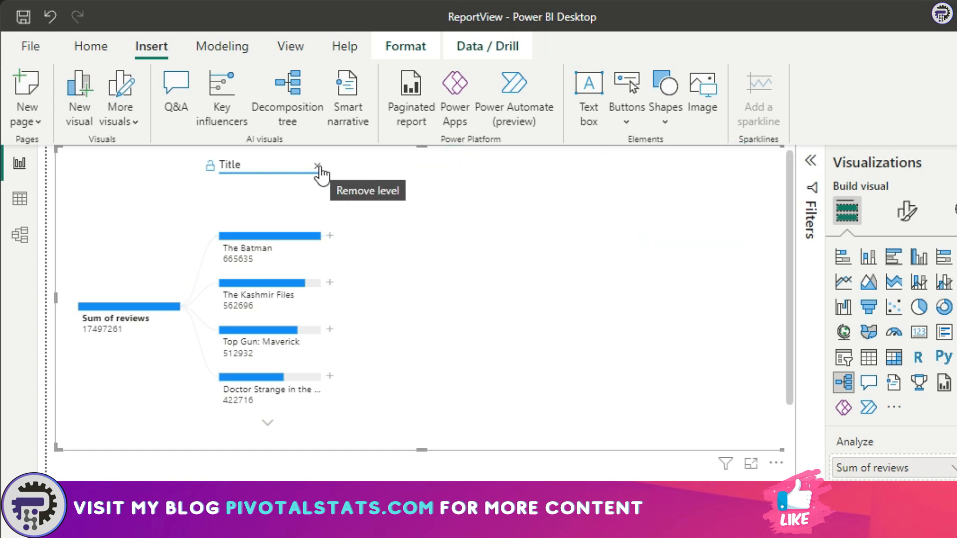
pyautogui.click(317, 164)
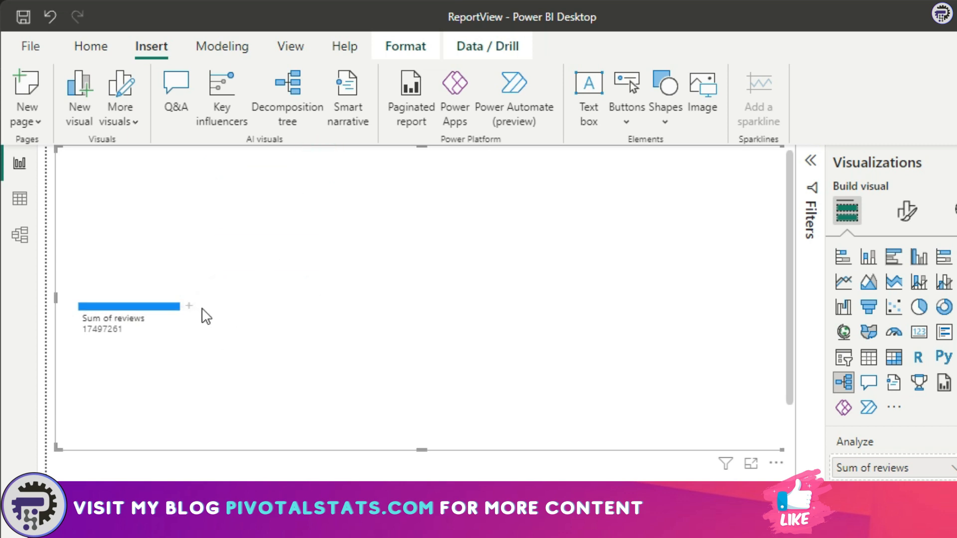
pyautogui.click(188, 305)
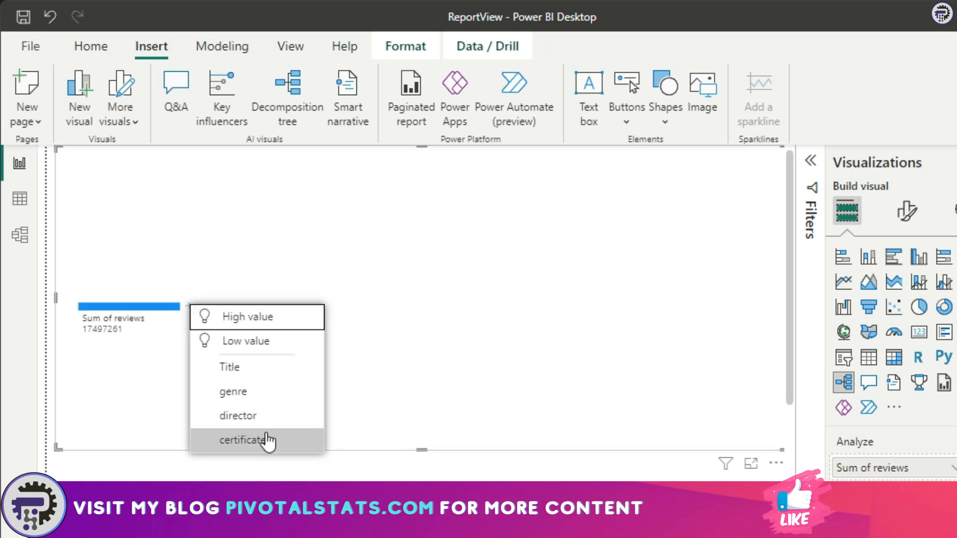
pyautogui.moveTo(263, 341)
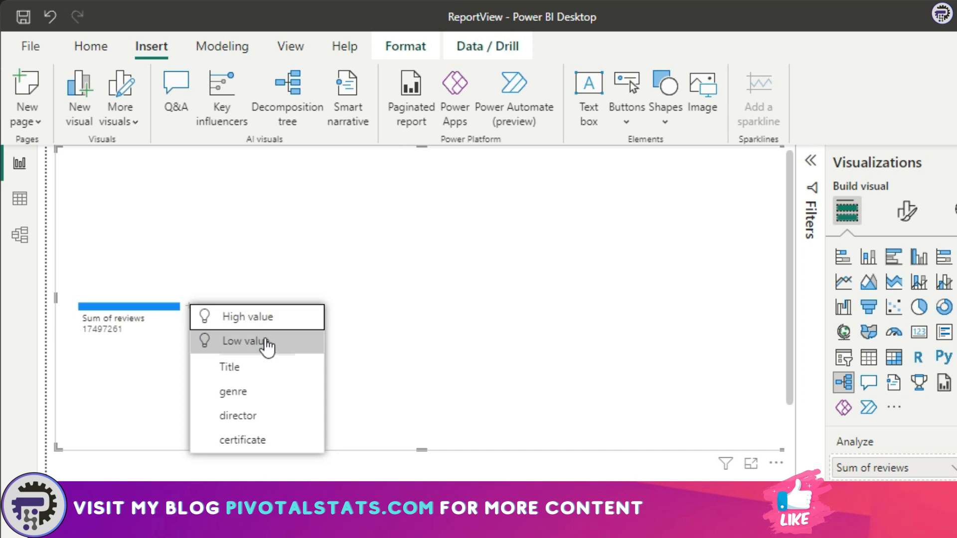
pyautogui.moveTo(295, 347)
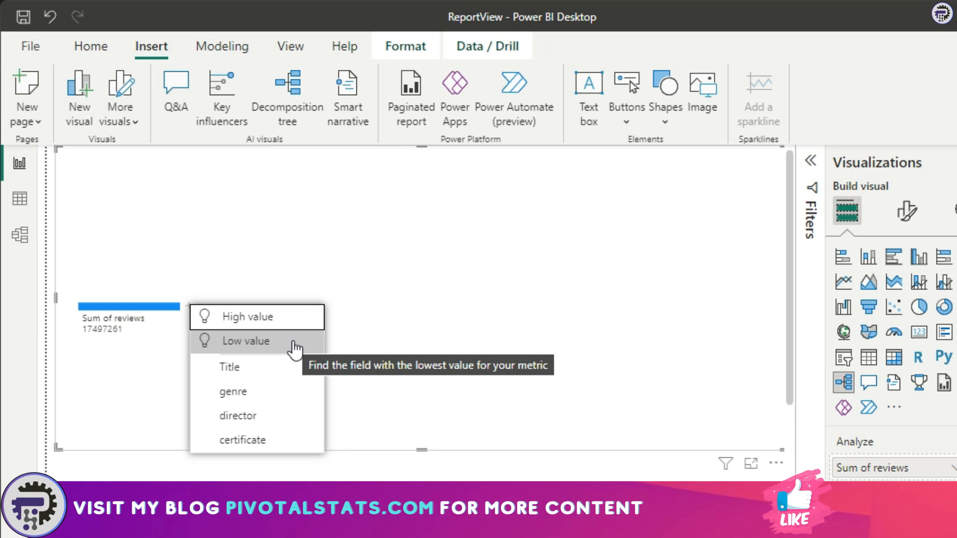
pyautogui.moveTo(256, 317)
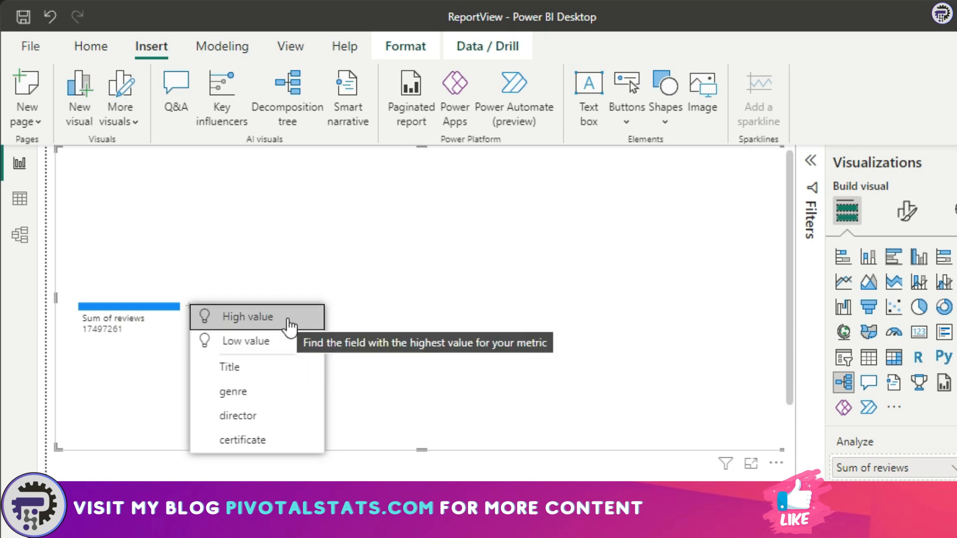
pyautogui.click(242, 439)
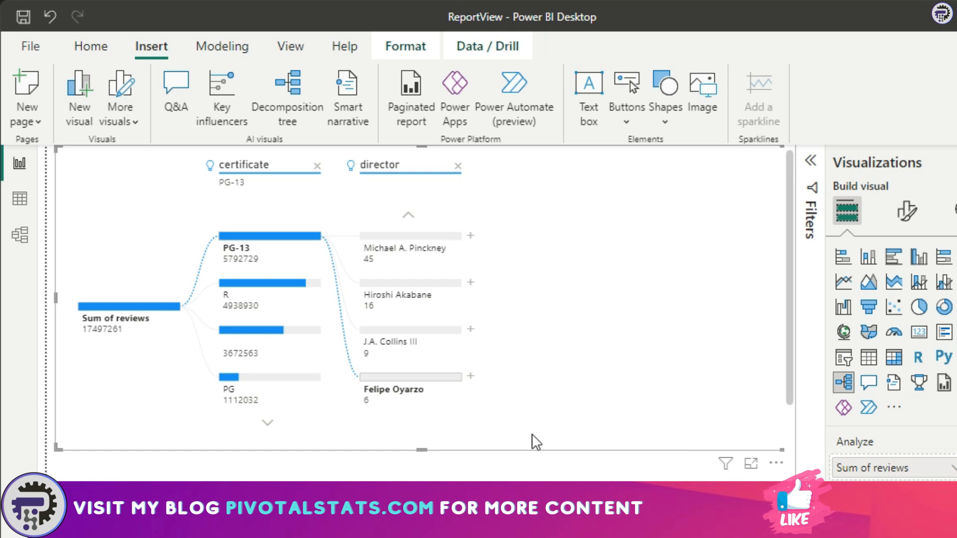
pyautogui.moveTo(331, 233)
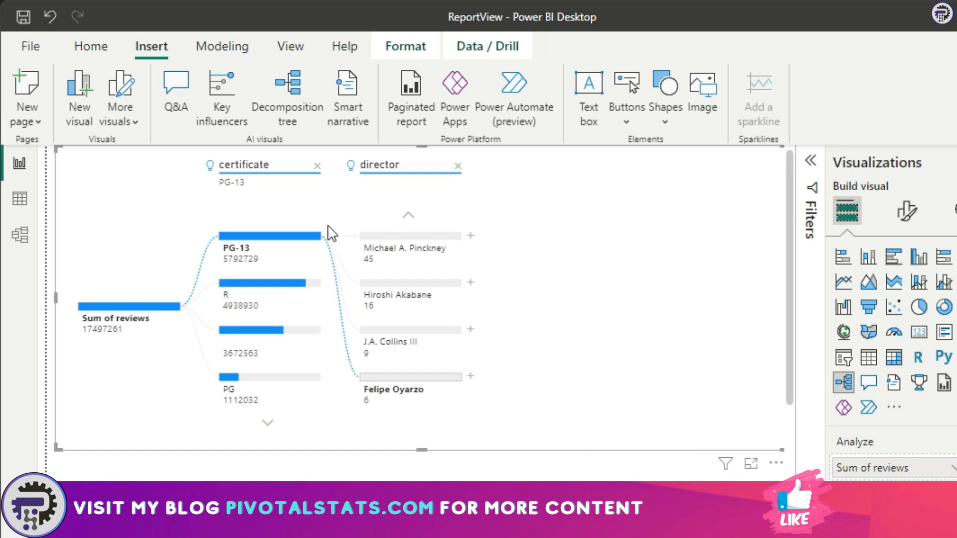
# Step: Expand PG-13 by High value through genre, director and Title to Sam Raimi's Doctor Strange
pyautogui.click(470, 235)
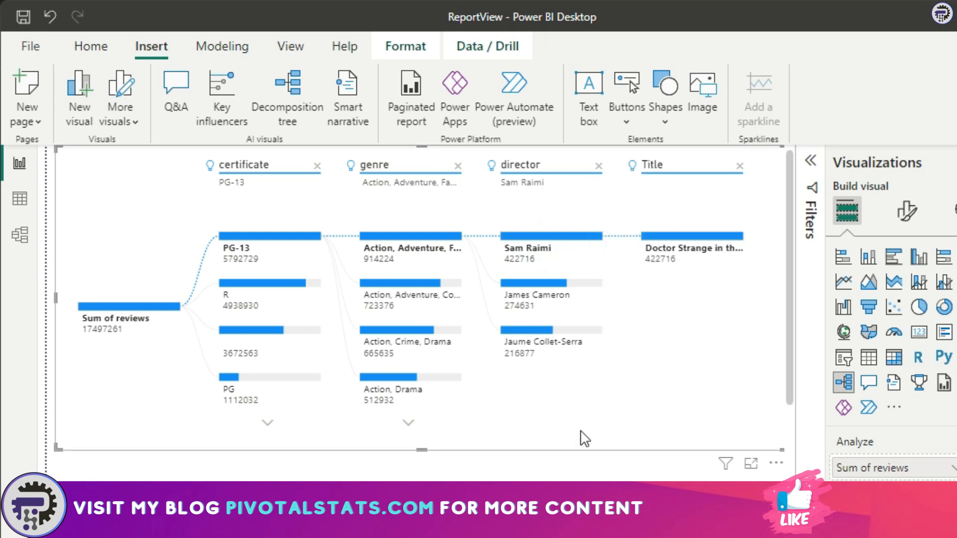
pyautogui.moveTo(670, 361)
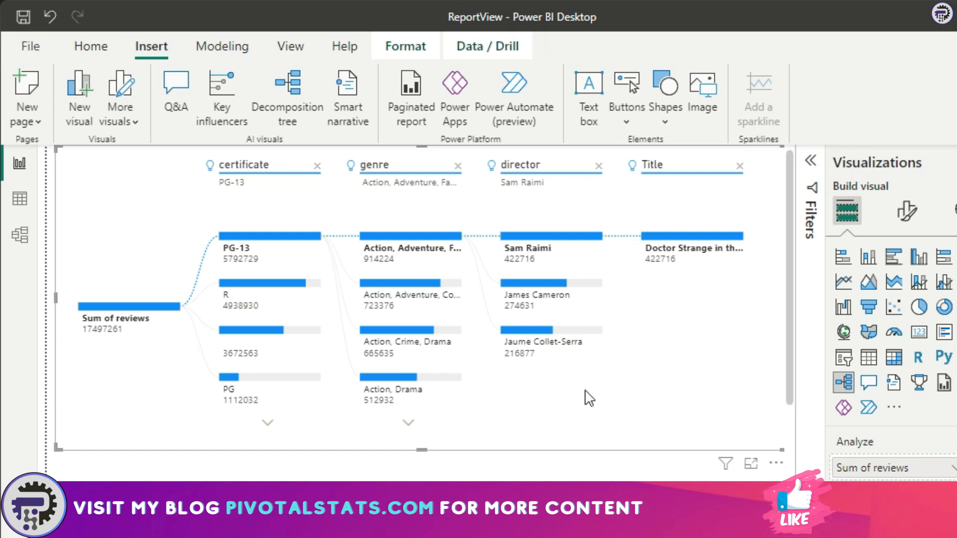
pyautogui.moveTo(754, 377)
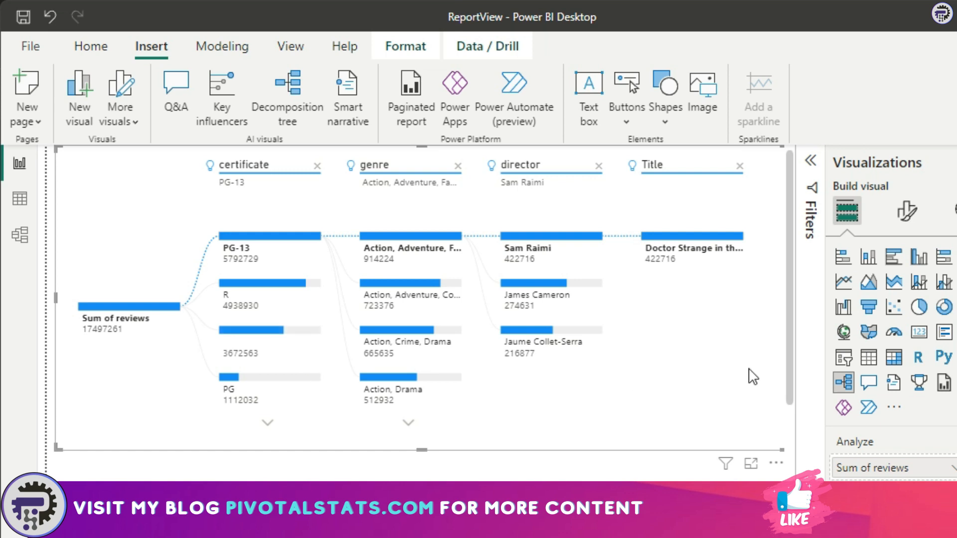
pyautogui.moveTo(699, 413)
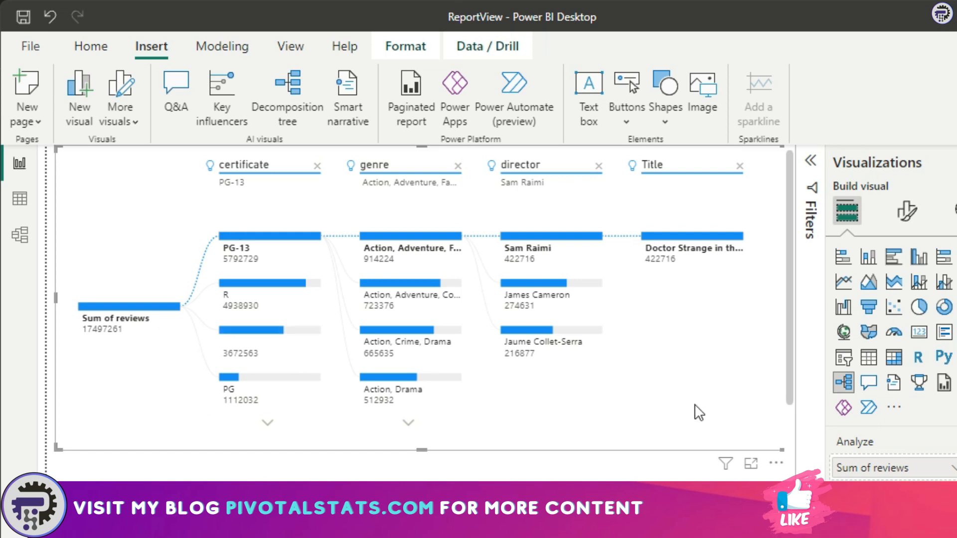
pyautogui.moveTo(458, 420)
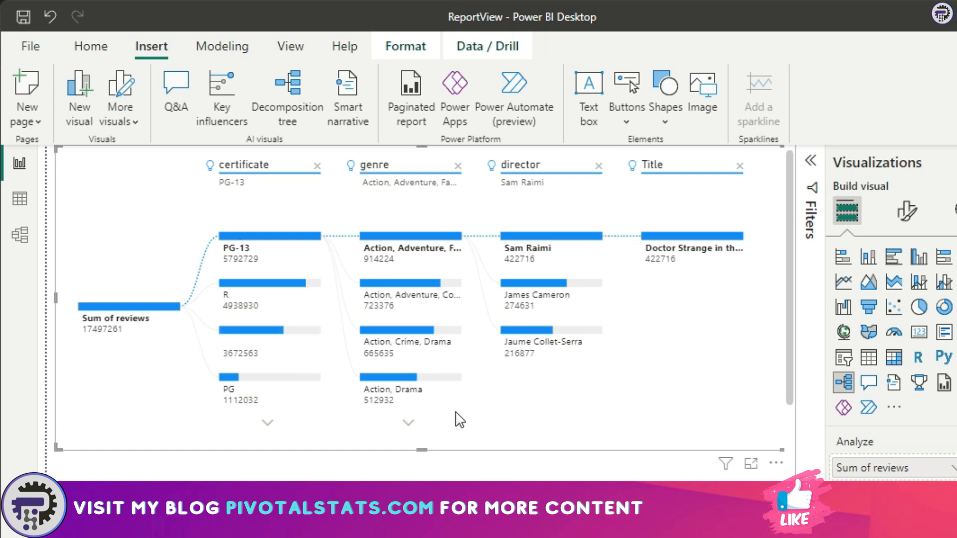
pyautogui.moveTo(104, 356)
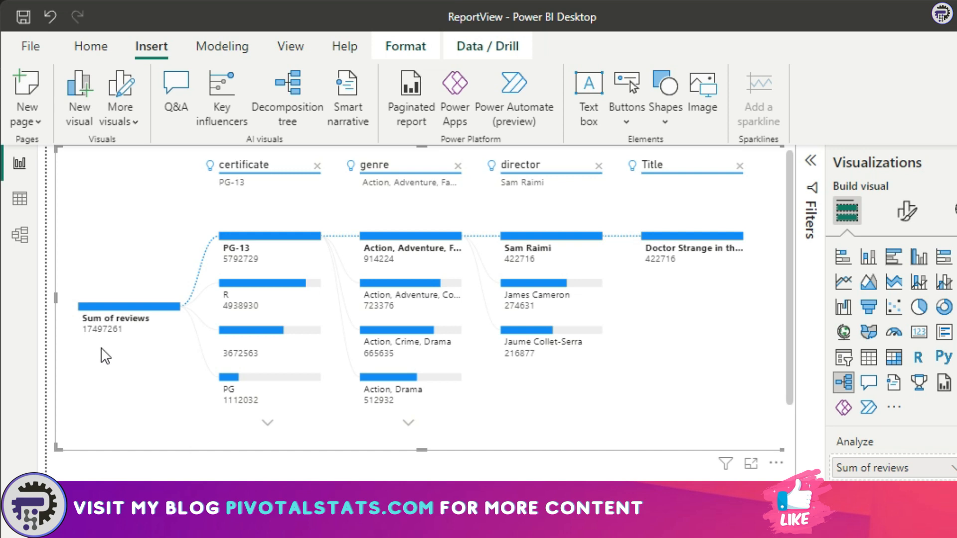
pyautogui.moveTo(305, 221)
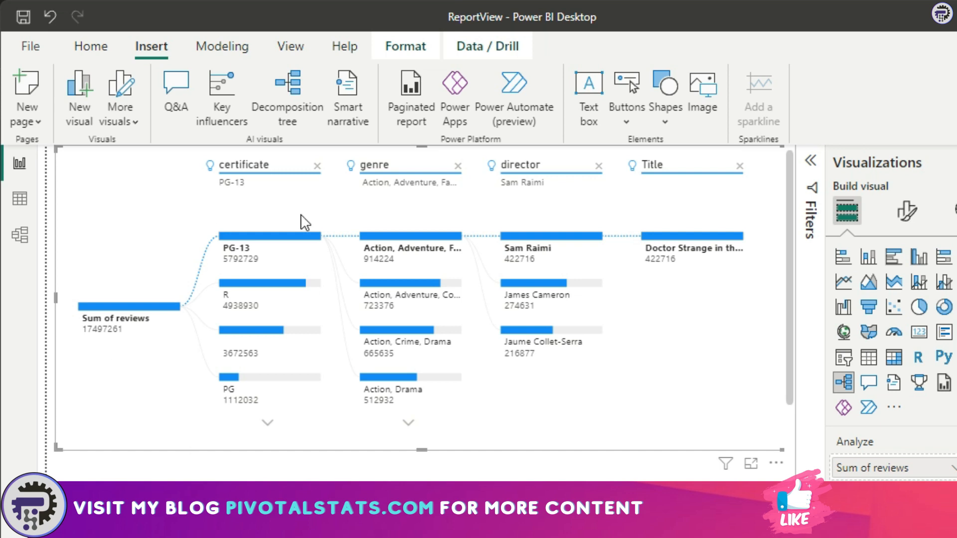
pyautogui.moveTo(565, 204)
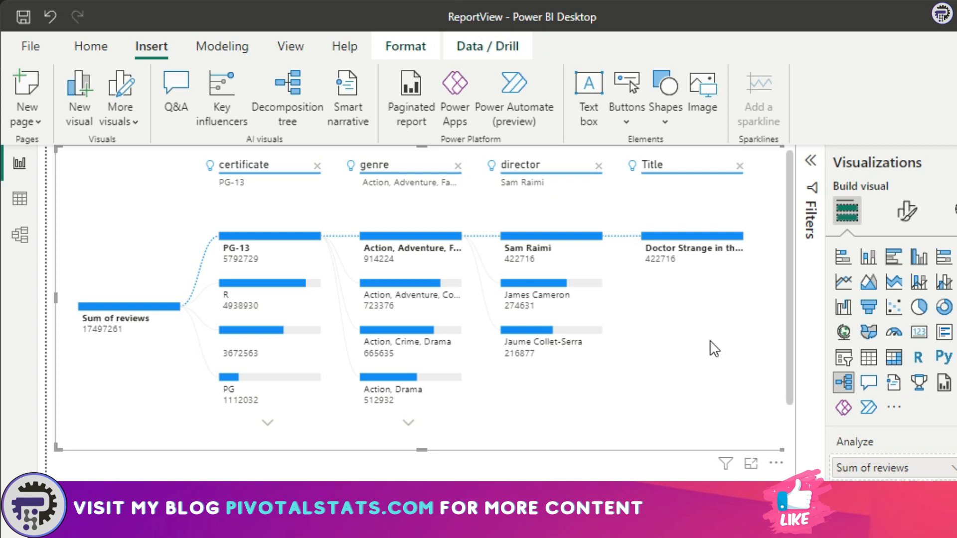
pyautogui.moveTo(600, 412)
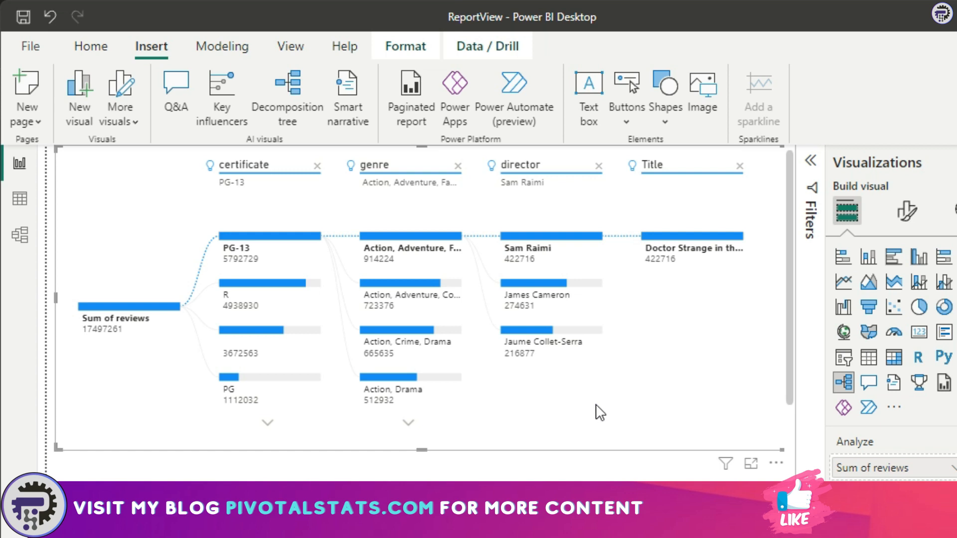
pyautogui.moveTo(218, 187)
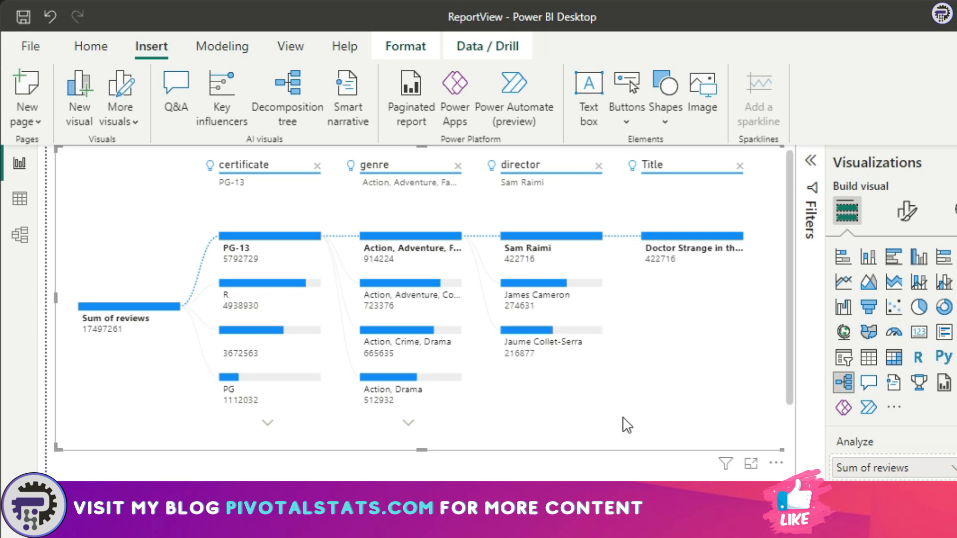
pyautogui.moveTo(605, 425)
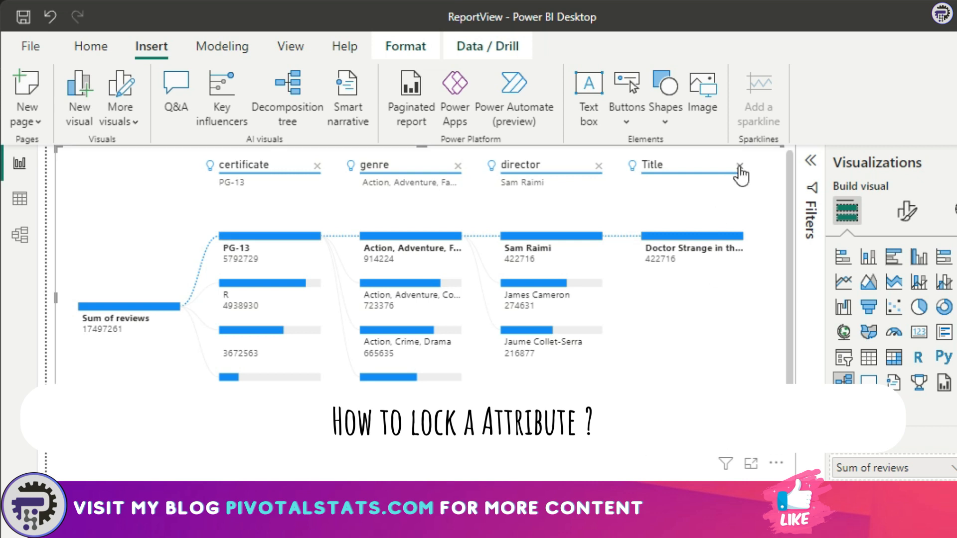
# Step: Clear the tree and split Sum of reviews manually by certificate, led by PG-13 at 5792729
pyautogui.click(739, 172)
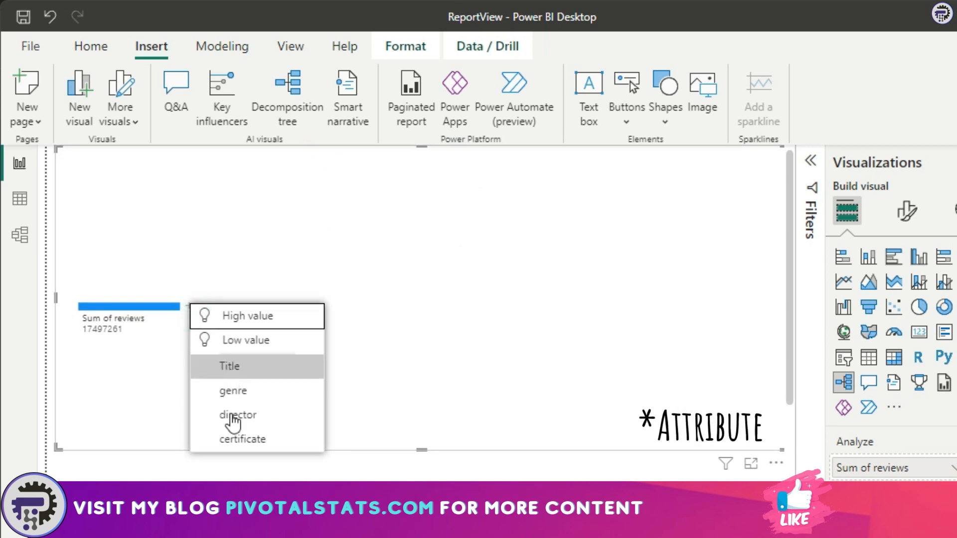
pyautogui.moveTo(235, 344)
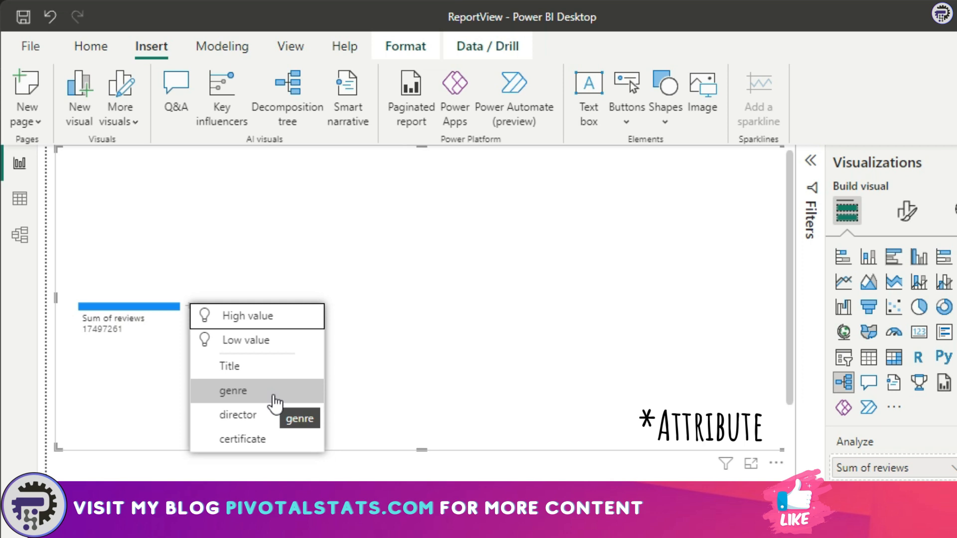
pyautogui.moveTo(262, 440)
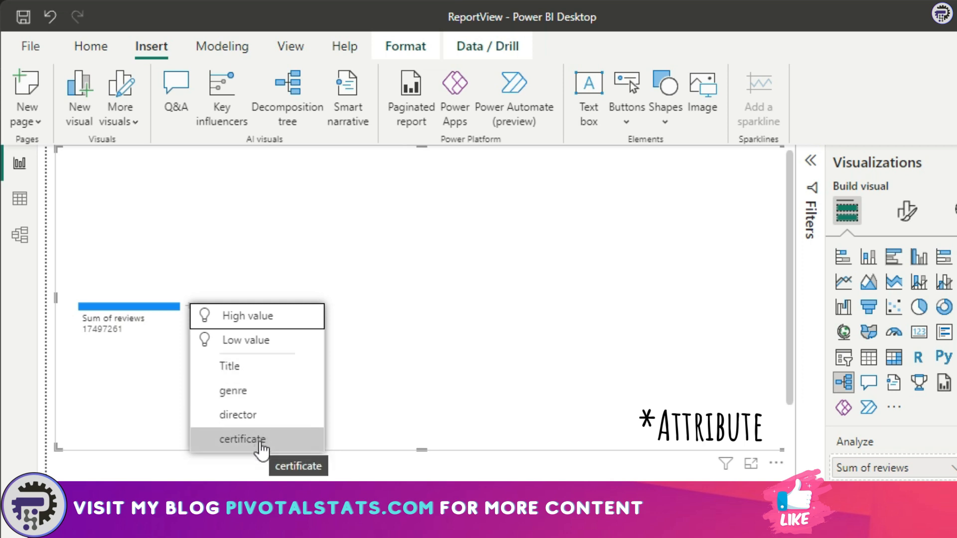
pyautogui.click(242, 440)
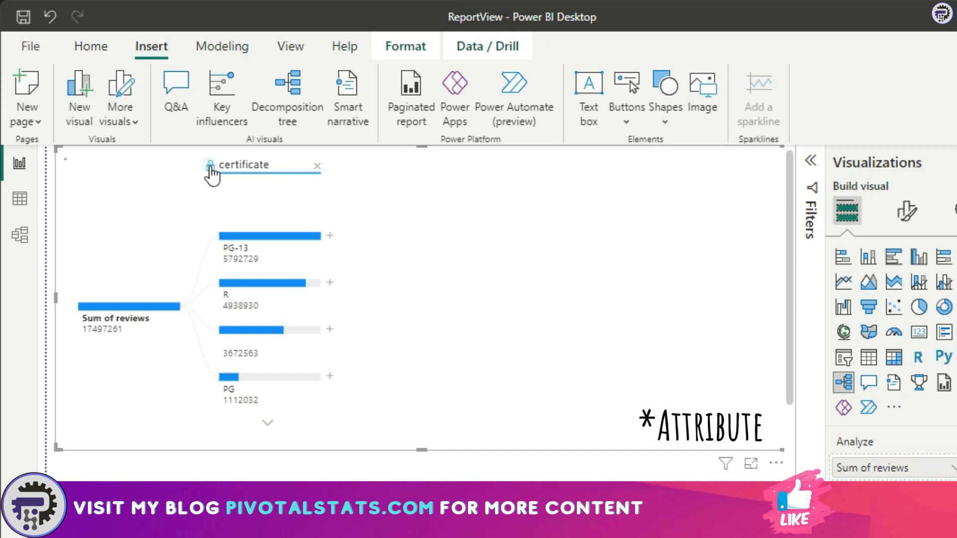
# Step: Lock the certificate level and expand PG-13 by High value through genre, director and Title
pyautogui.click(210, 165)
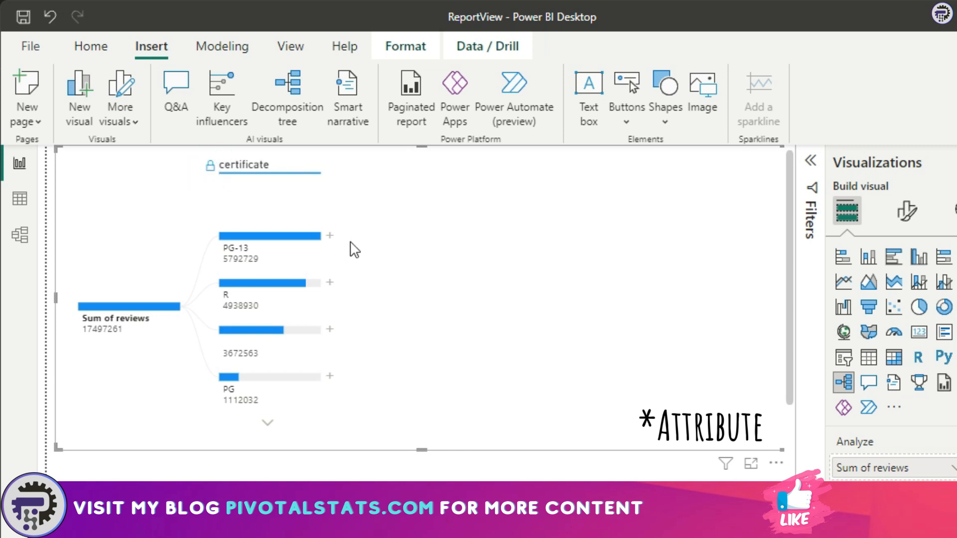
pyautogui.click(330, 235)
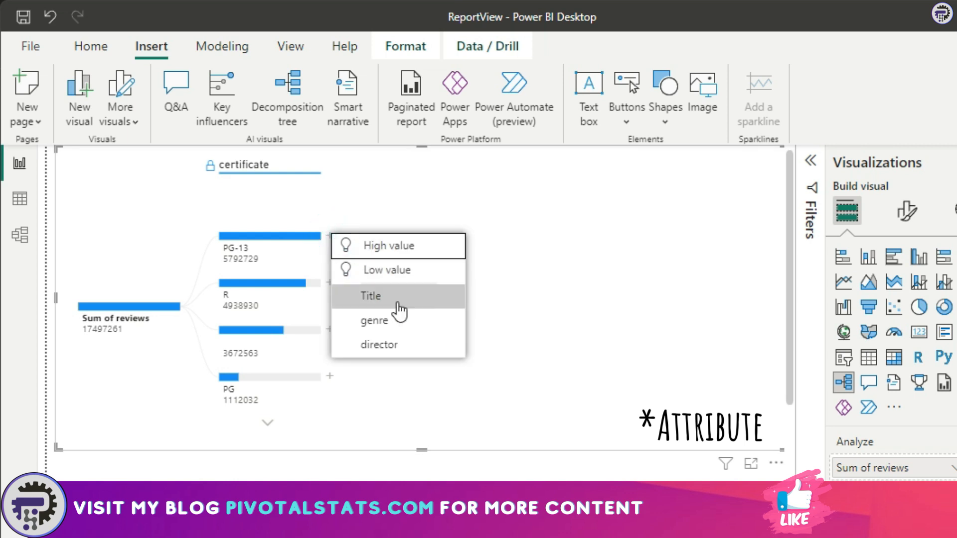
pyautogui.click(370, 296)
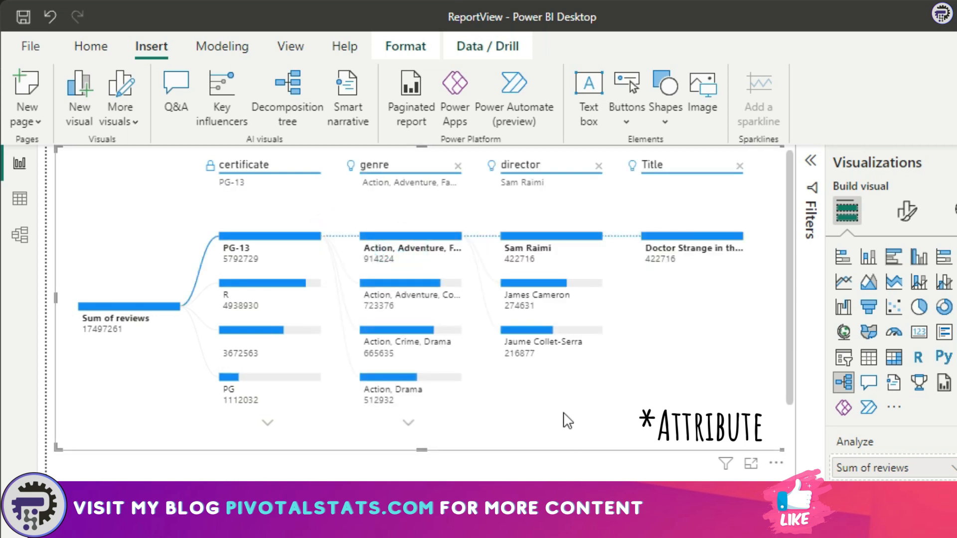
pyautogui.moveTo(654, 391)
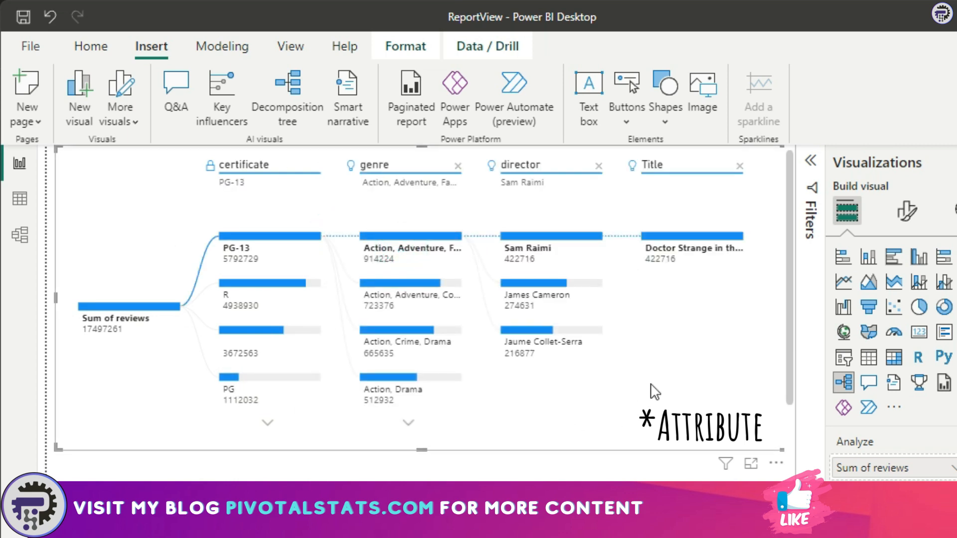
pyautogui.moveTo(459, 172)
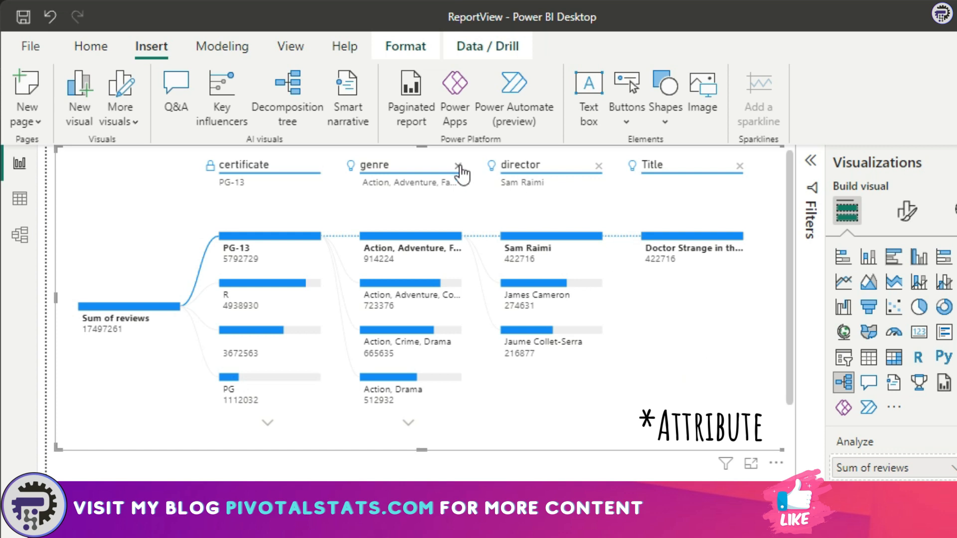
# Step: Remove the genre level so certificate leads to director and Title, ending at Doctor Strange
pyautogui.click(456, 165)
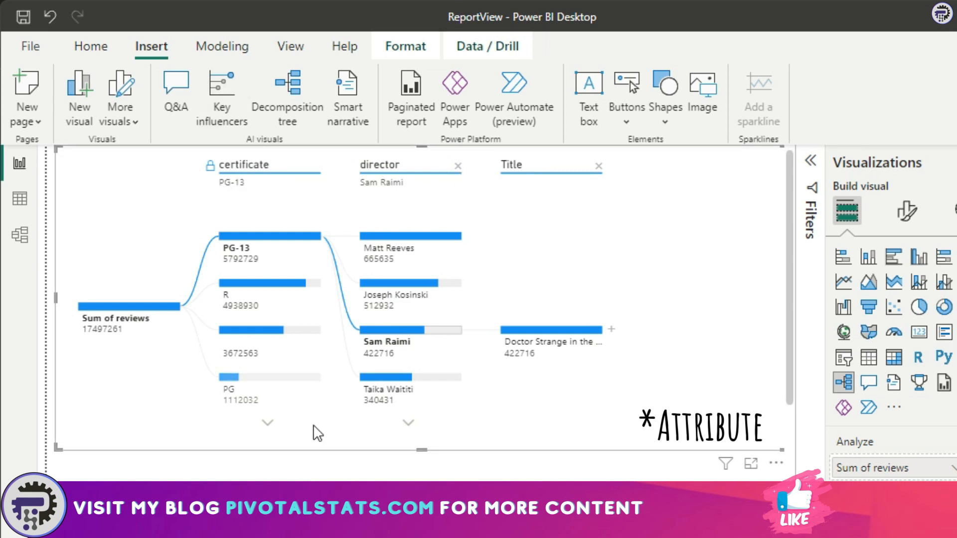
pyautogui.moveTo(211, 165)
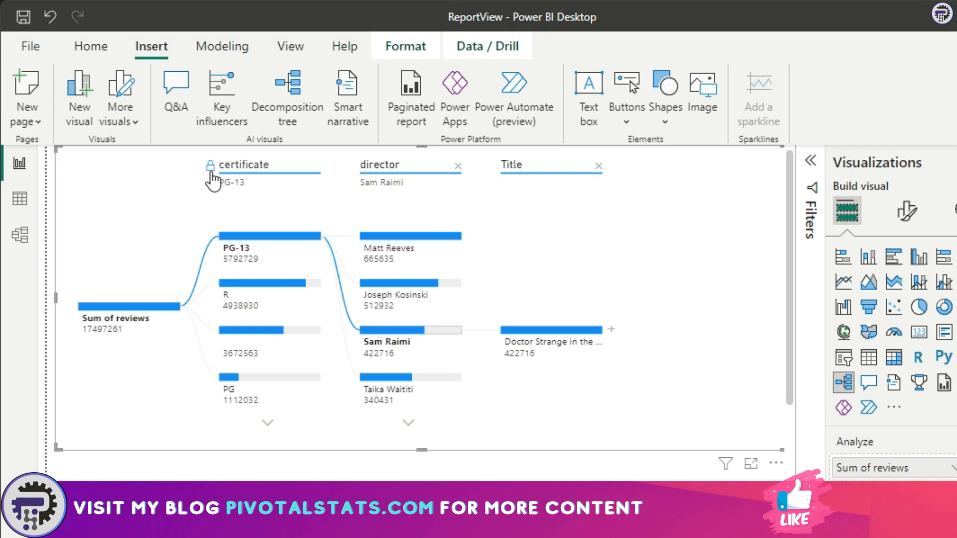
pyautogui.moveTo(271, 218)
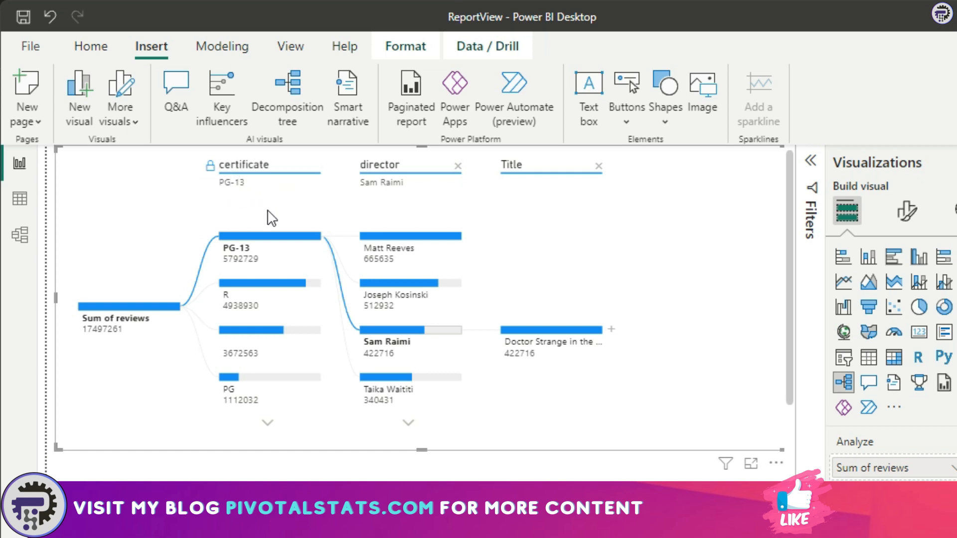
pyautogui.moveTo(209, 233)
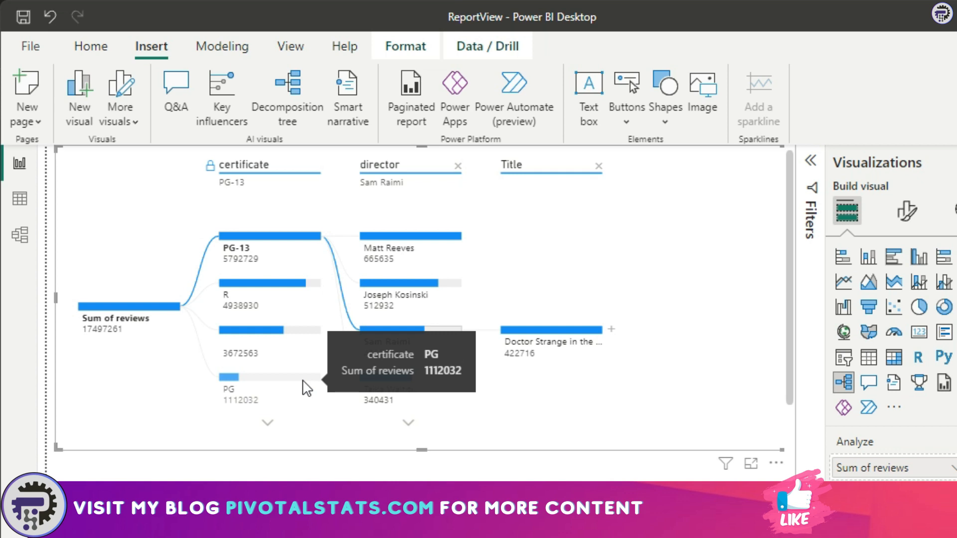
pyautogui.moveTo(167, 206)
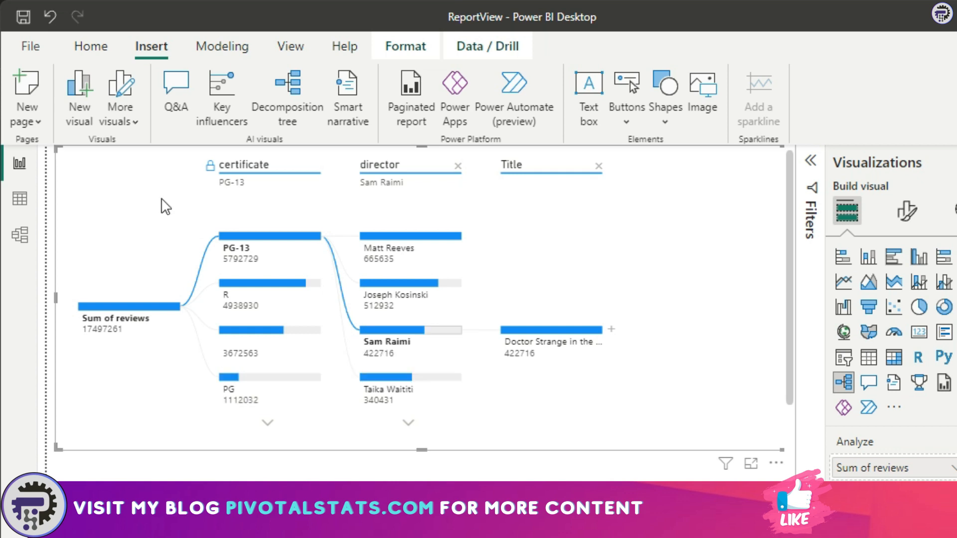